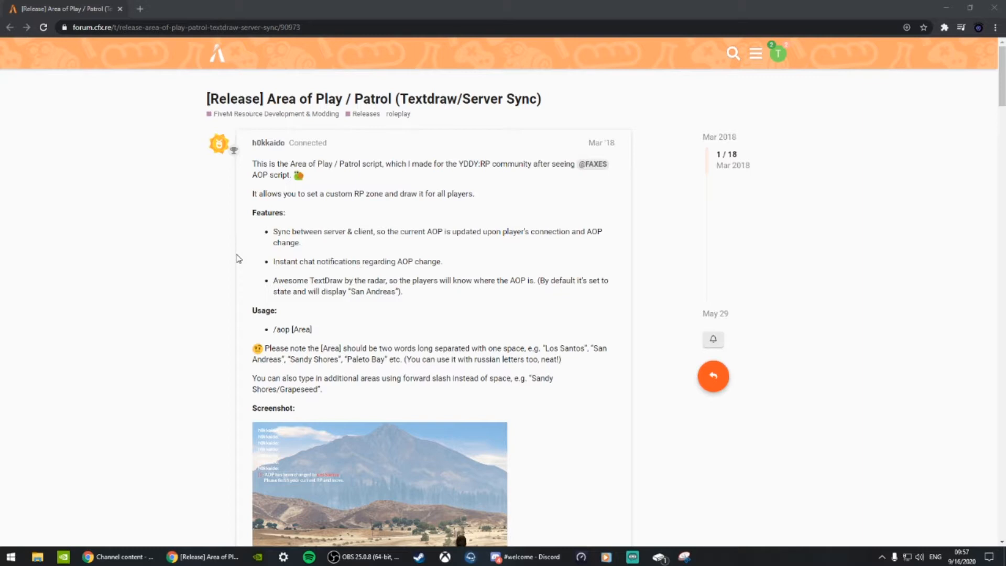
pyautogui.moveTo(454, 5)
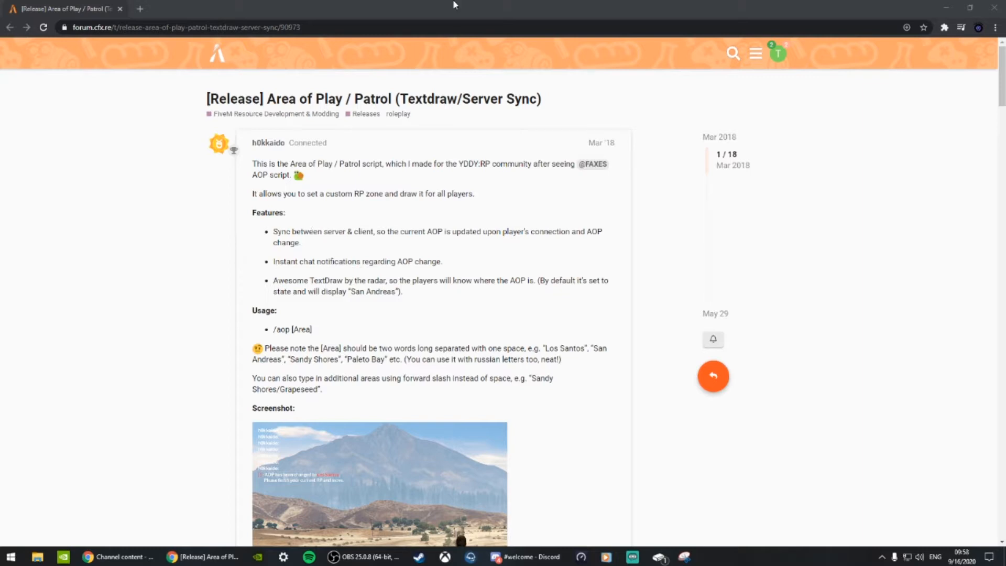
# Download areaofplay.zip from the release post's Download section after closing the enlarged screenshot.
pyautogui.click(192, 27)
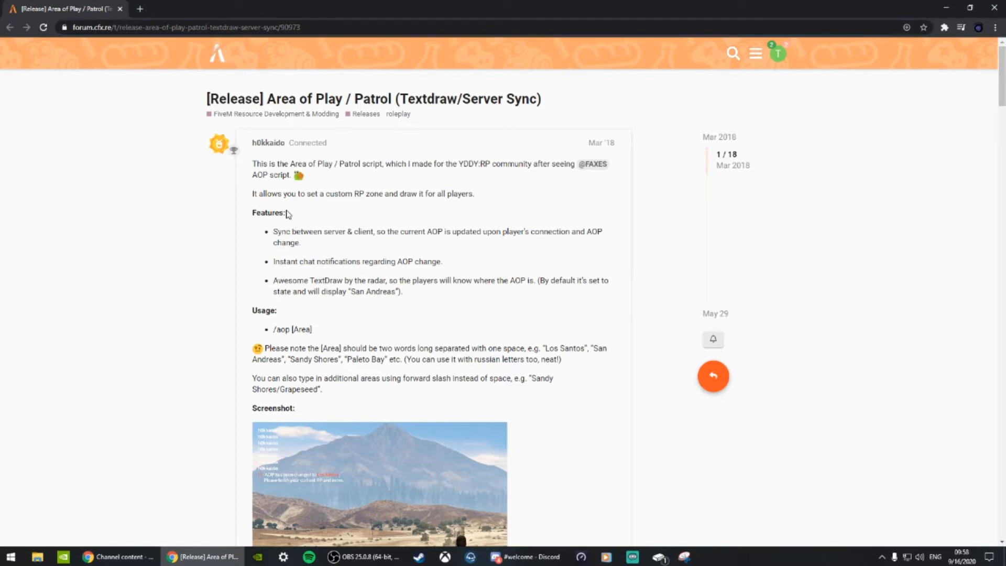
pyautogui.scroll(-3)
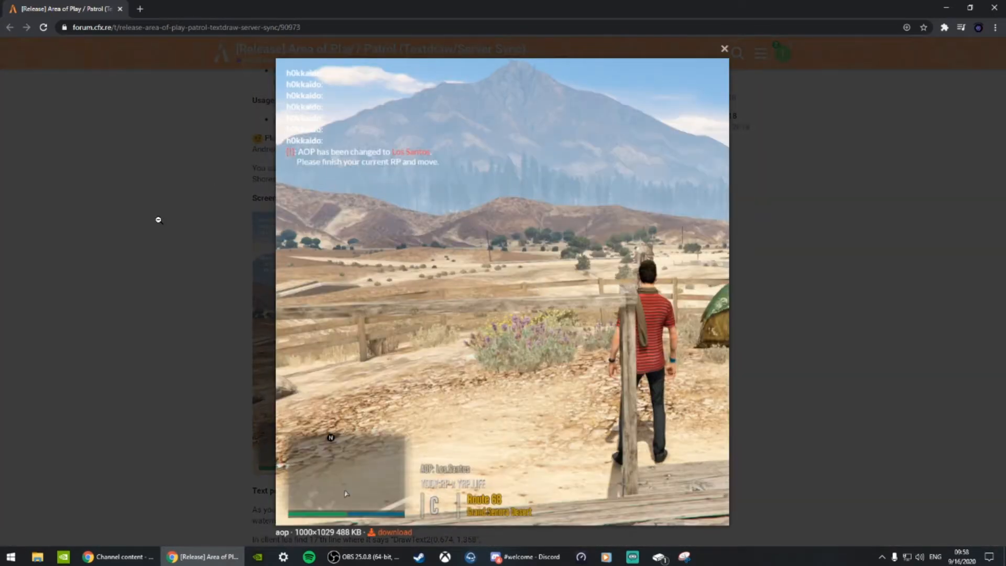
pyautogui.click(724, 49)
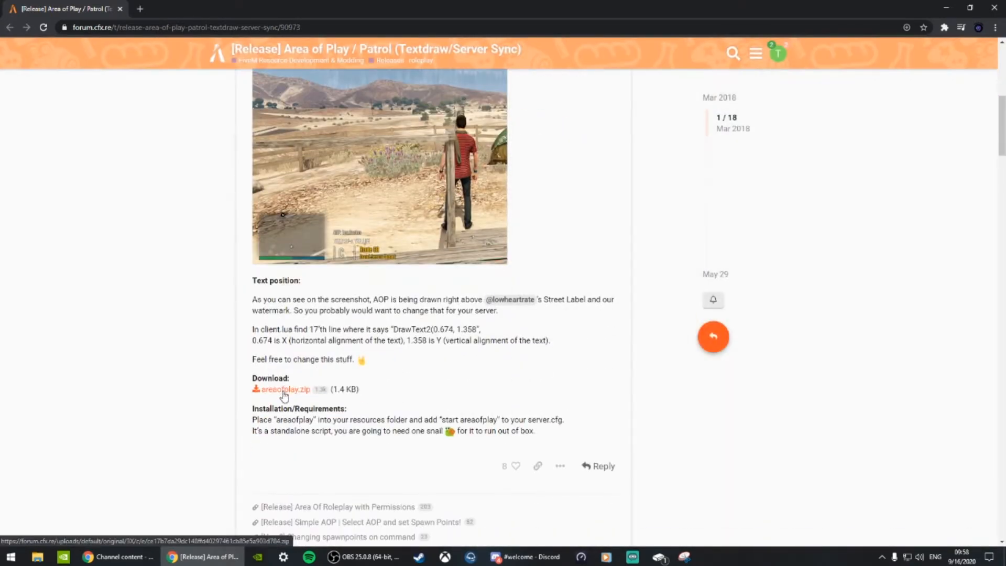
pyautogui.click(286, 389)
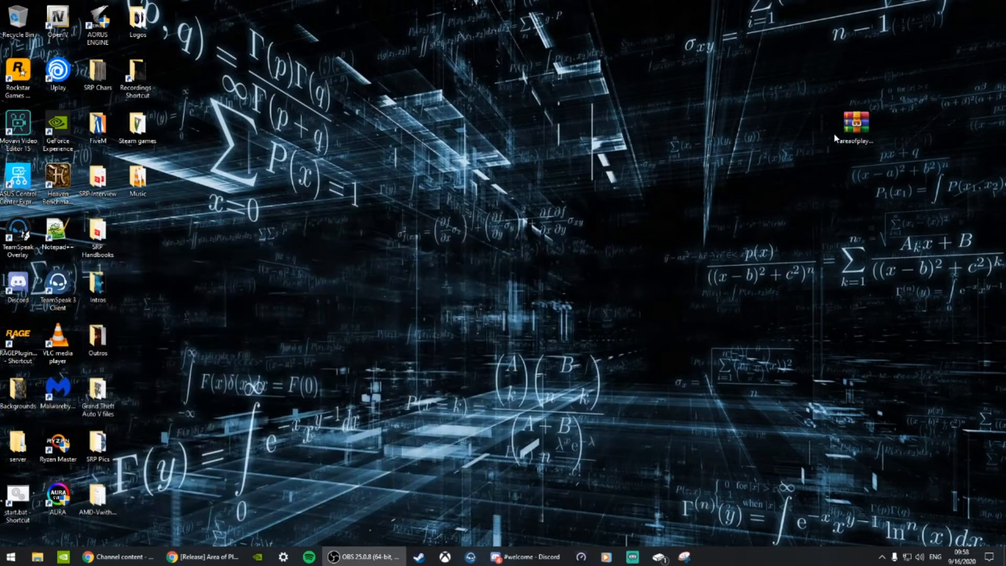
# Open areaofplay.zip from the desktop in WinRAR and dismiss the license reminder.
pyautogui.doubleClick(854, 122)
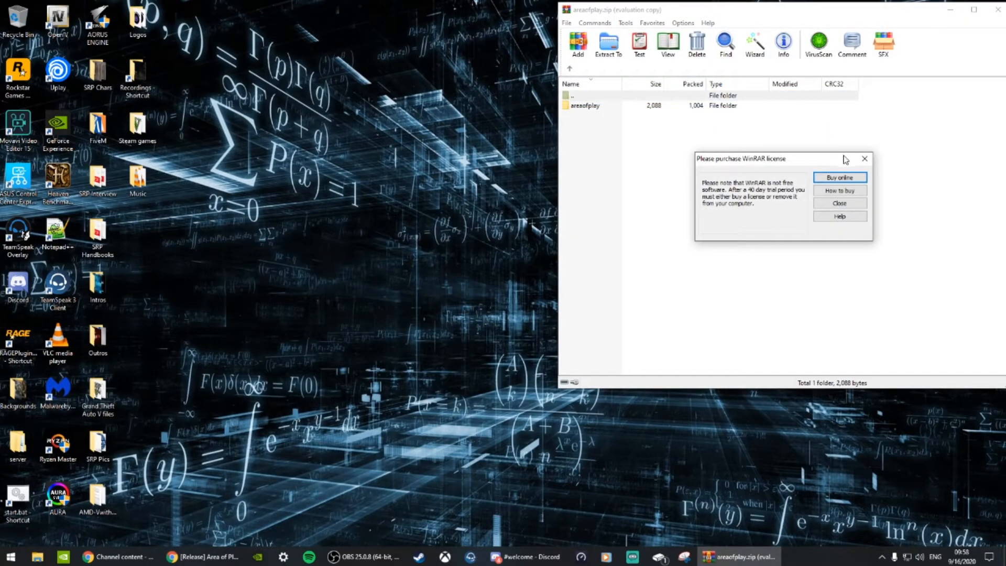
pyautogui.click(838, 203)
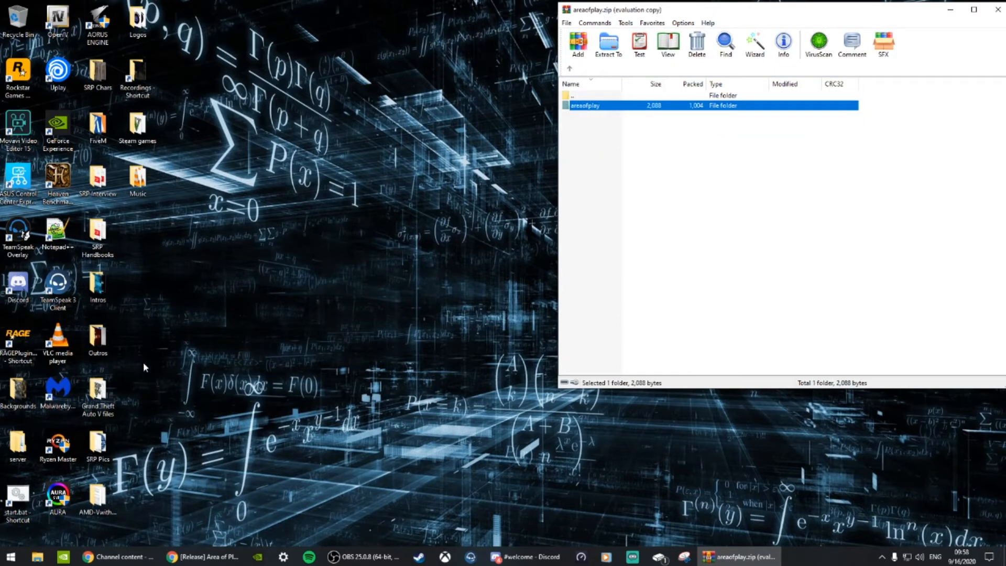
pyautogui.moveTo(98, 232)
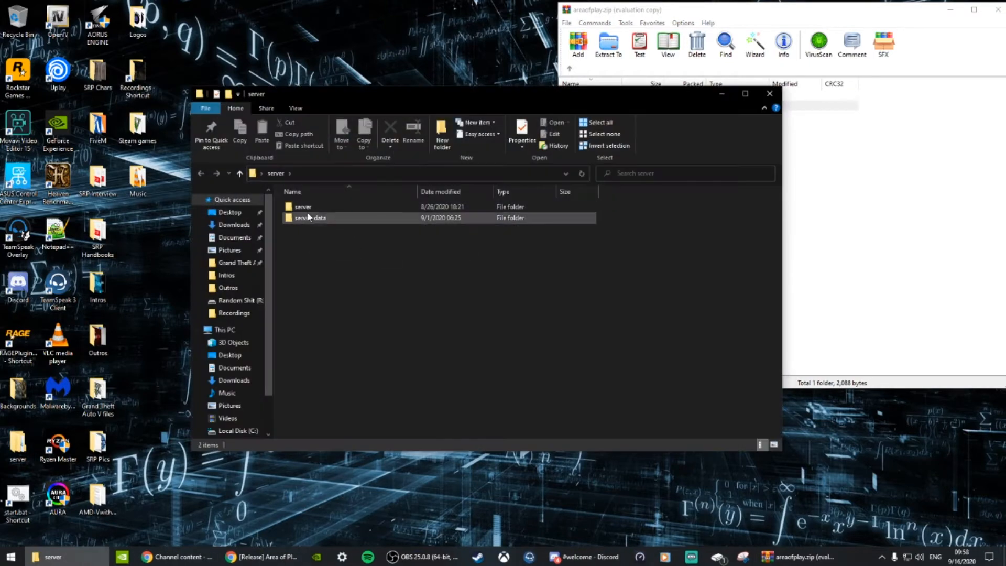
# Copy the areaofplay folder into server-data\resources and return to server-data.
pyautogui.doubleClick(311, 217)
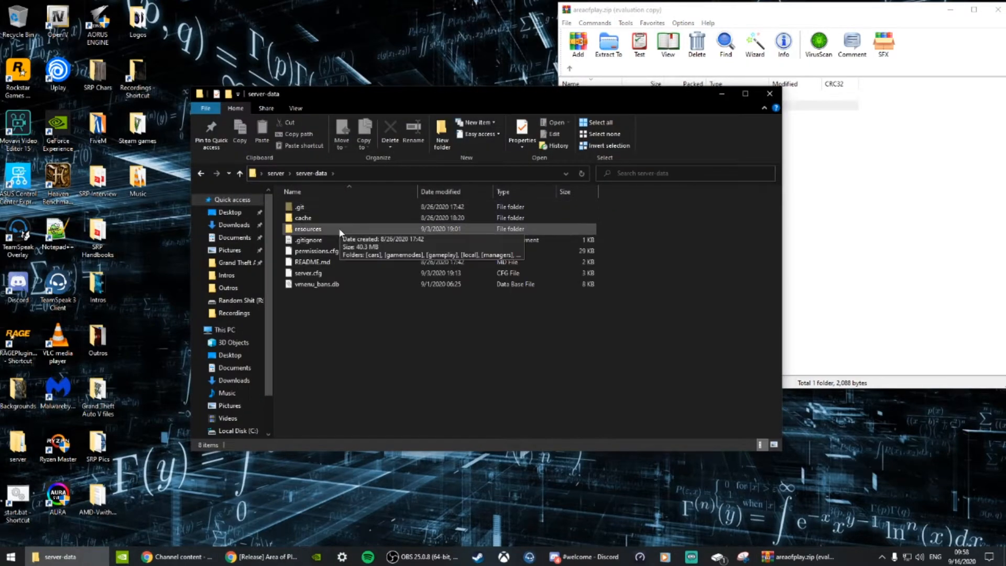
pyautogui.doubleClick(308, 228)
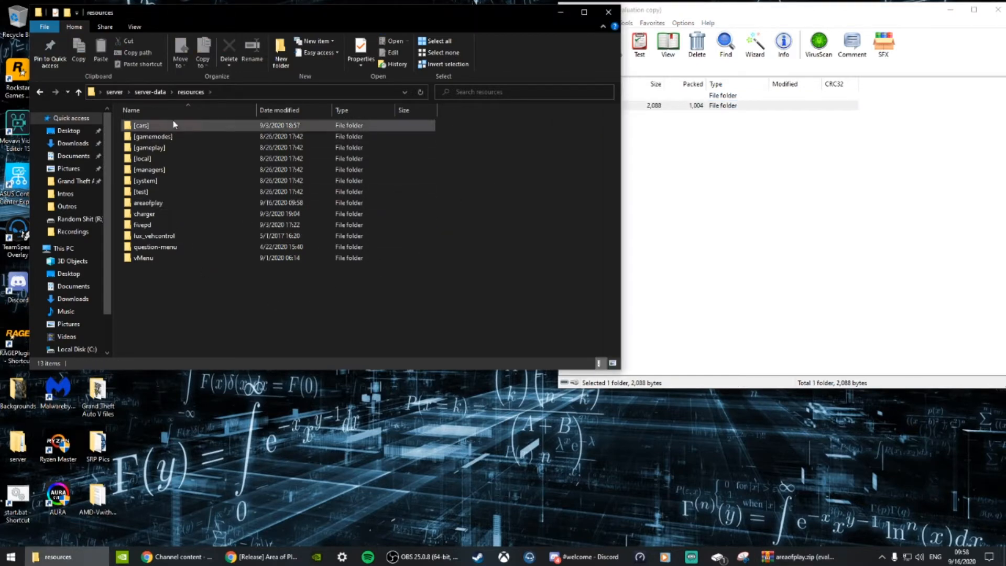
pyautogui.click(39, 92)
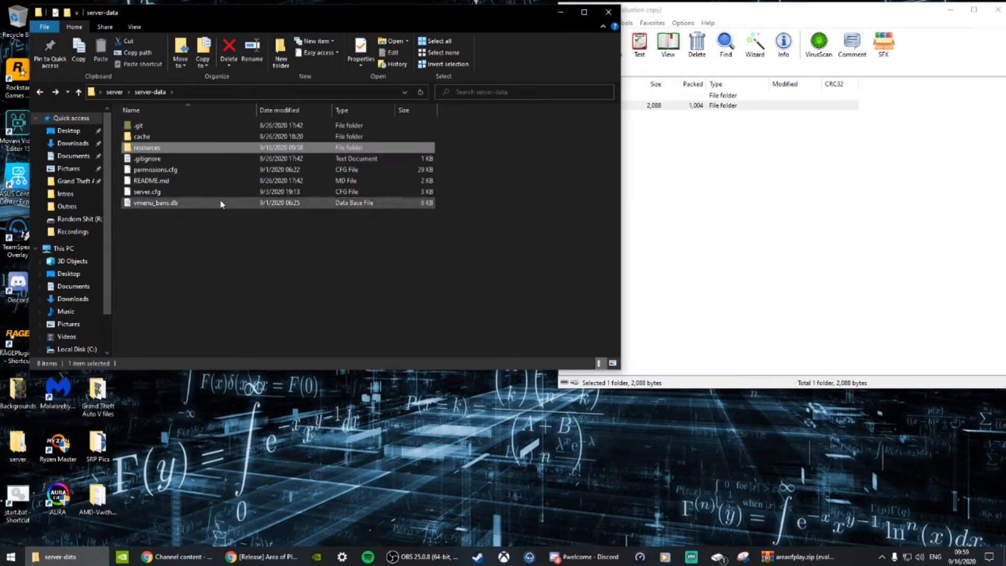
pyautogui.click(147, 191)
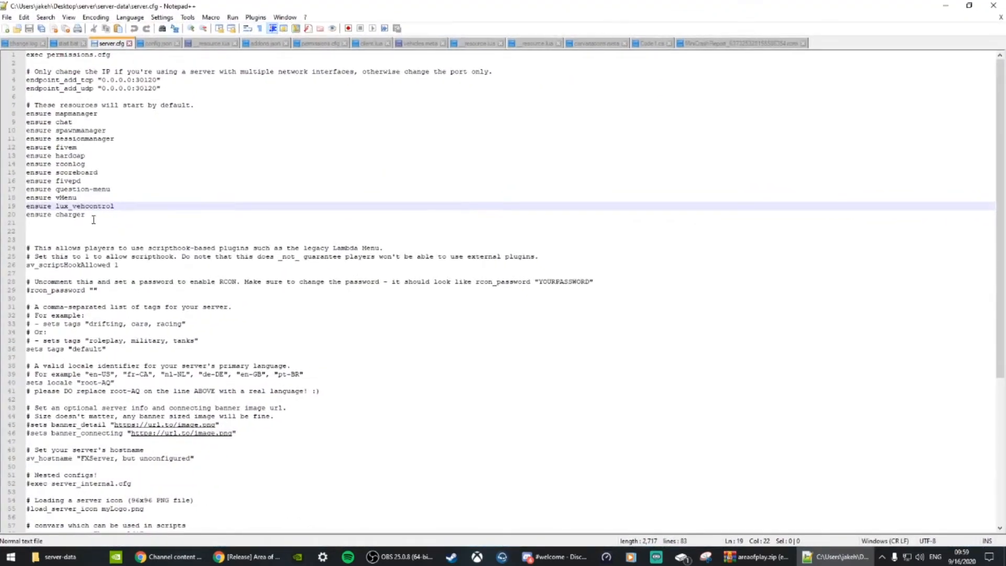
# Add 'ensure areaofplay' after 'ensure charger' in server.cfg and save it.
pyautogui.click(77, 222)
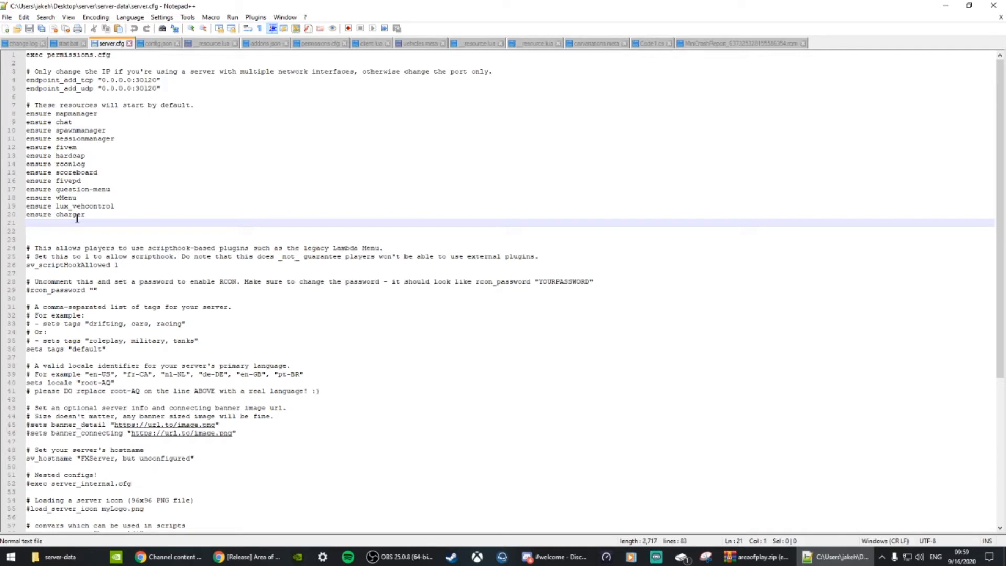
pyautogui.write('ensure')
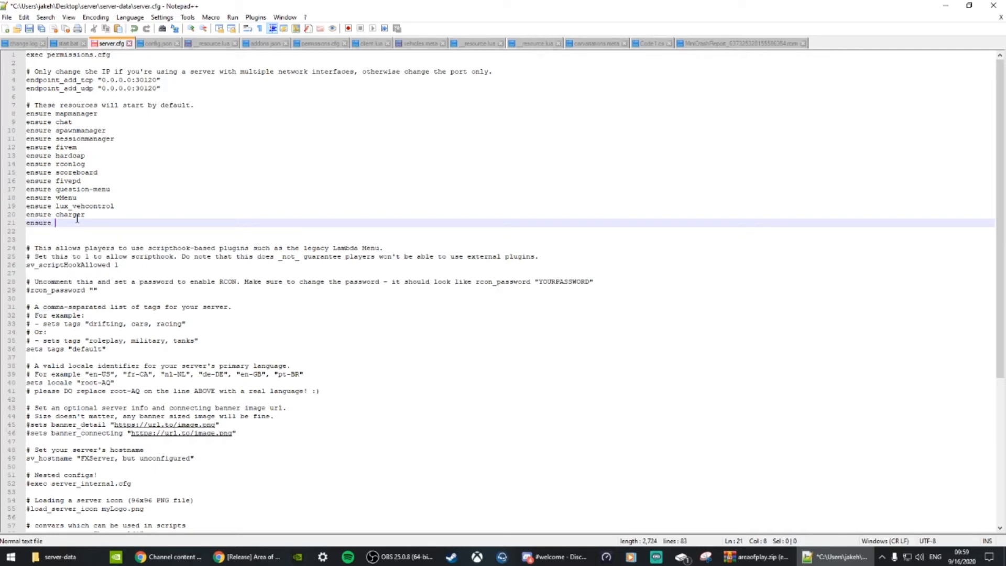
pyautogui.write('areaofplay')
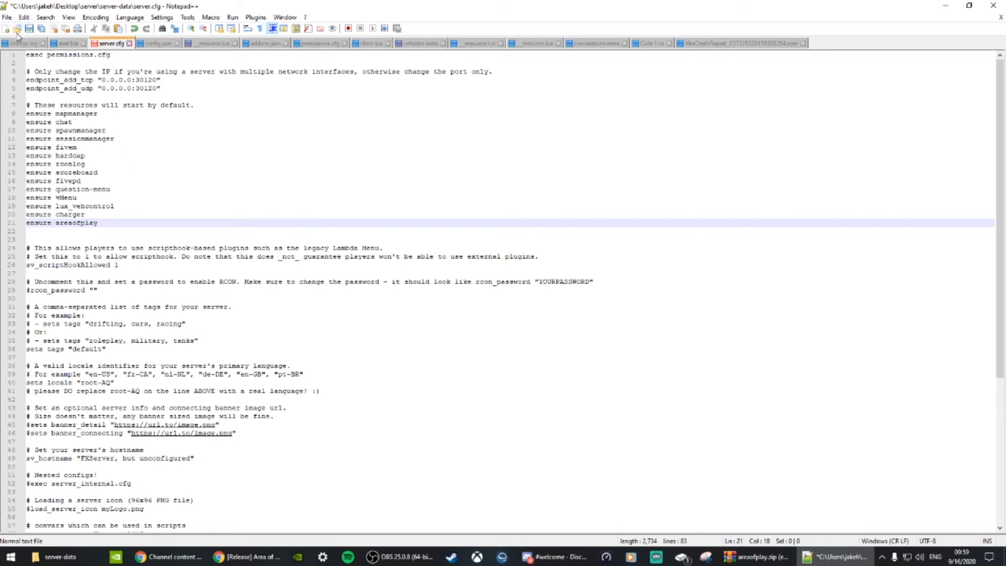
pyautogui.click(7, 17)
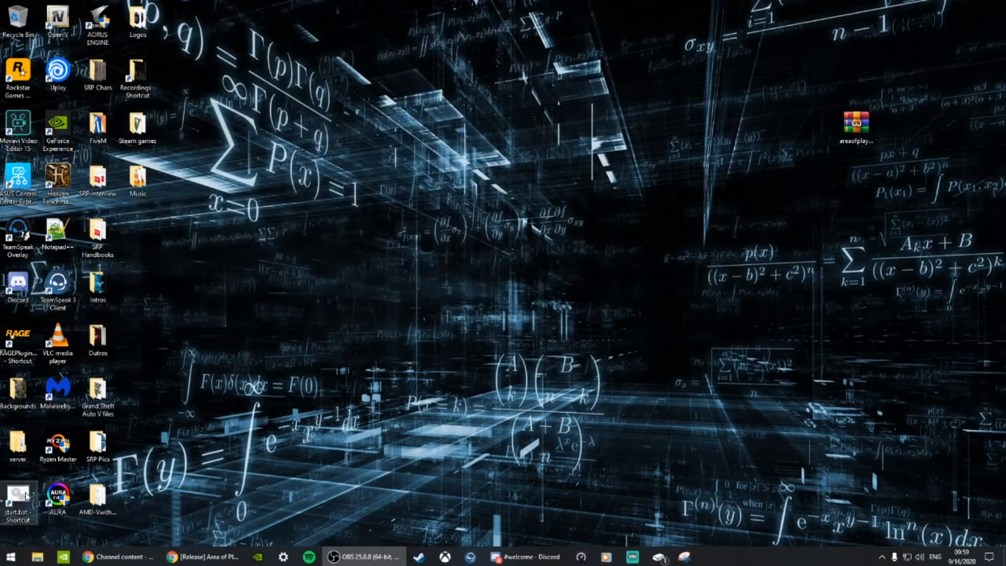
# Run start.bat to start the server, then launch the FiveM client shortcut.
pyautogui.doubleClick(18, 494)
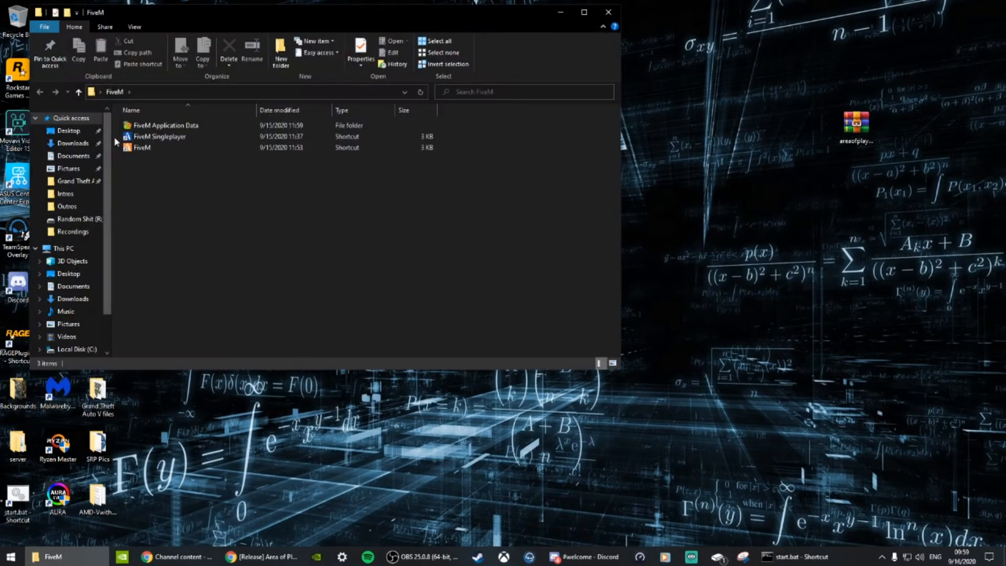
pyautogui.click(140, 147)
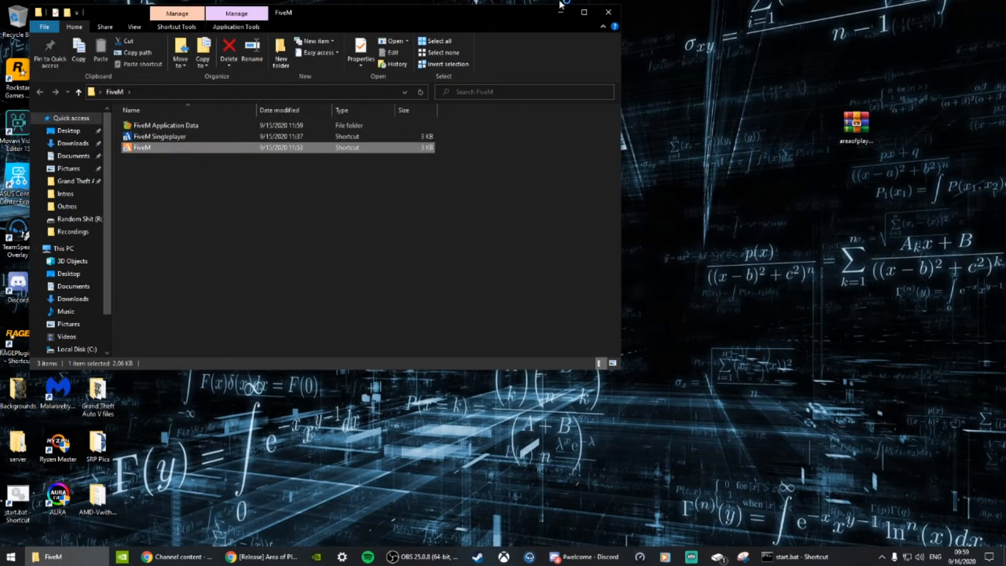
pyautogui.doubleClick(142, 147)
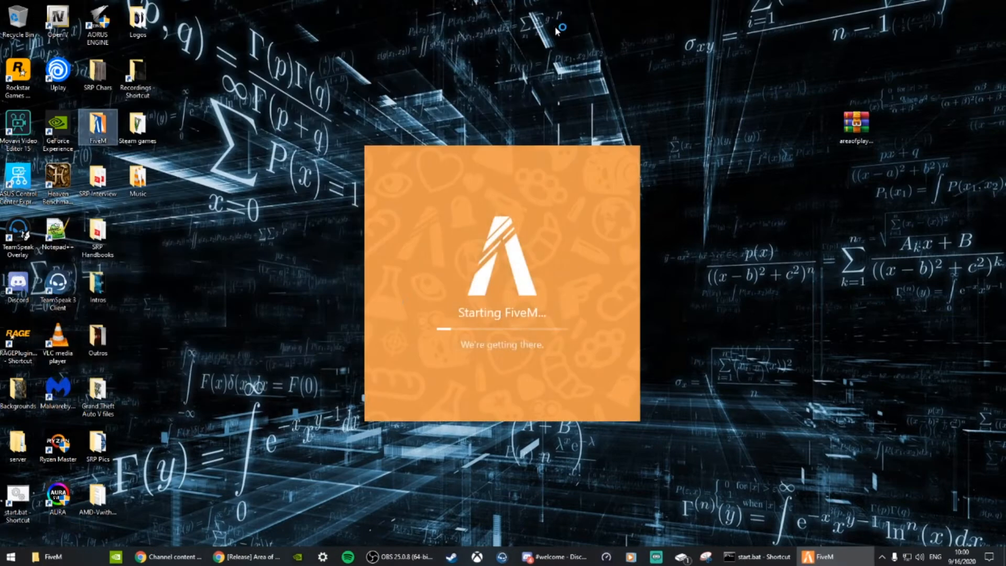
pyautogui.moveTo(325, 311)
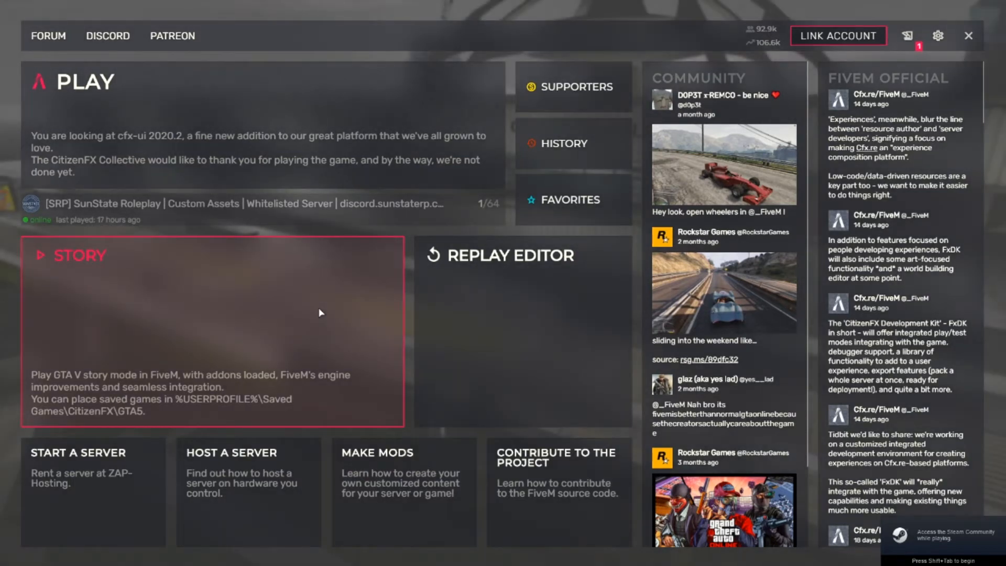
pyautogui.moveTo(391, 186)
pyautogui.write('loaclho')
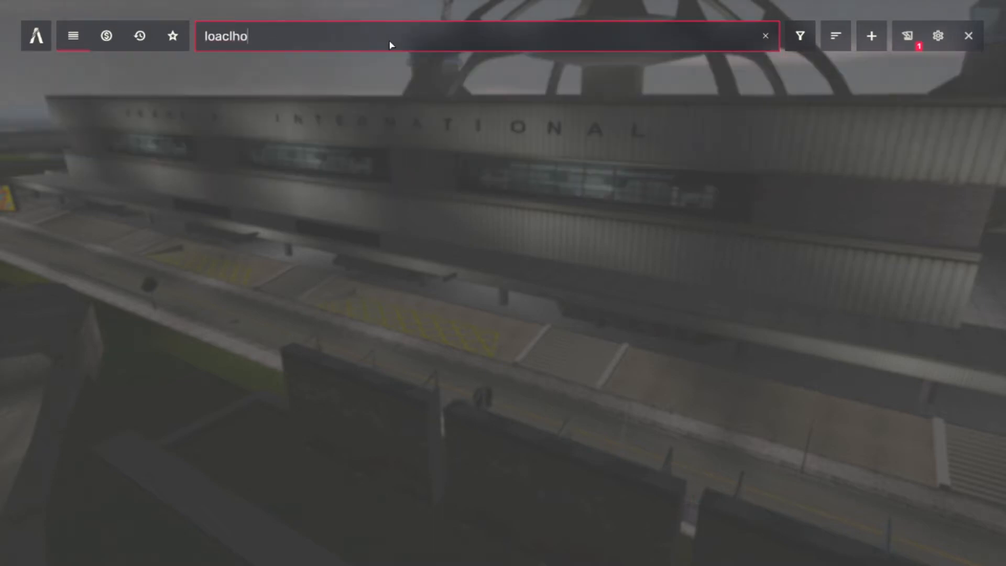
# Search 'localhost' in the FiveM server browser and connect to the Localhost server.
pyautogui.write('st')
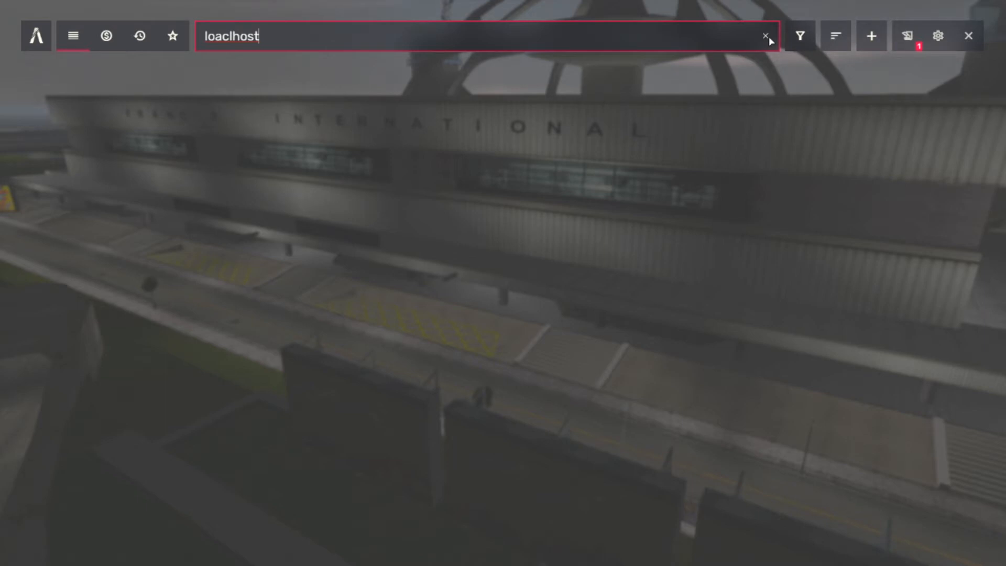
pyautogui.moveTo(494, 36)
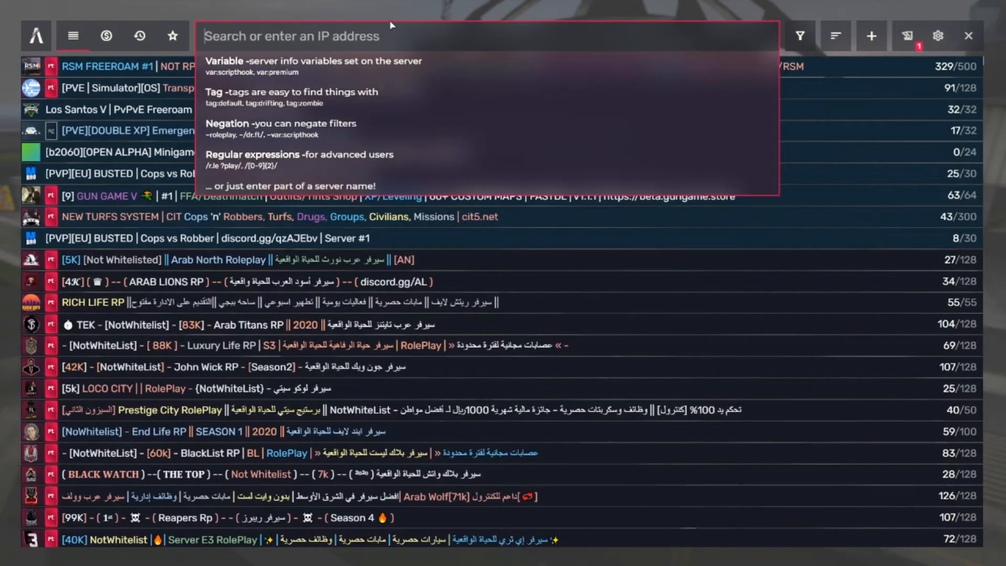
pyautogui.write('localhost')
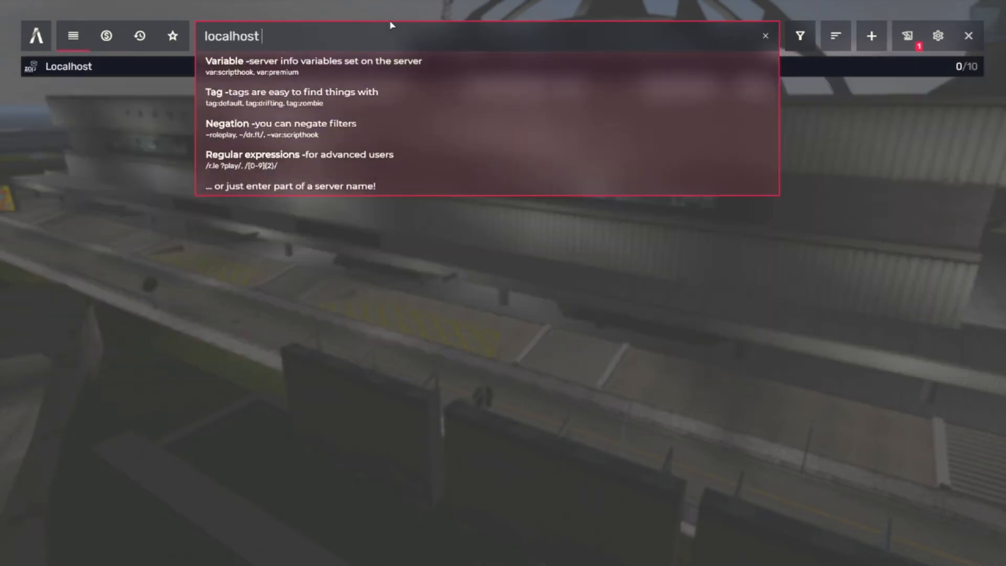
pyautogui.moveTo(191, 215)
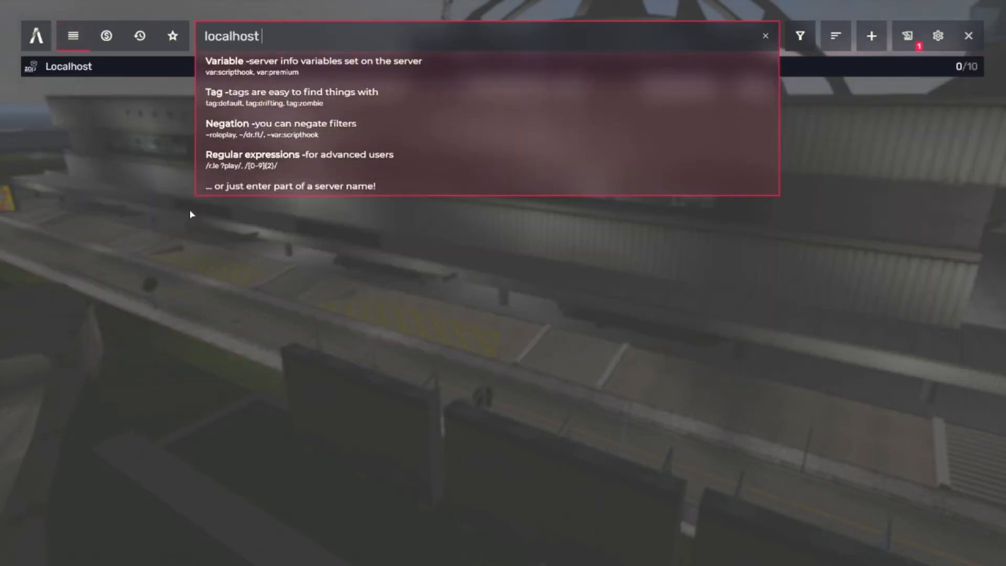
pyautogui.click(92, 152)
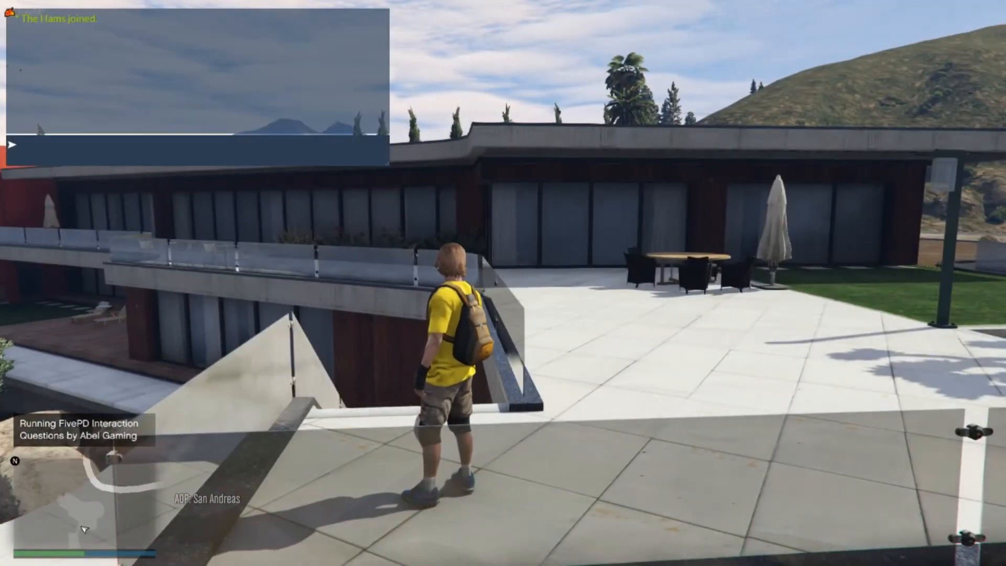
# Send '/areaofplay Los Santos' in chat.
pyautogui.write('/areaof p')
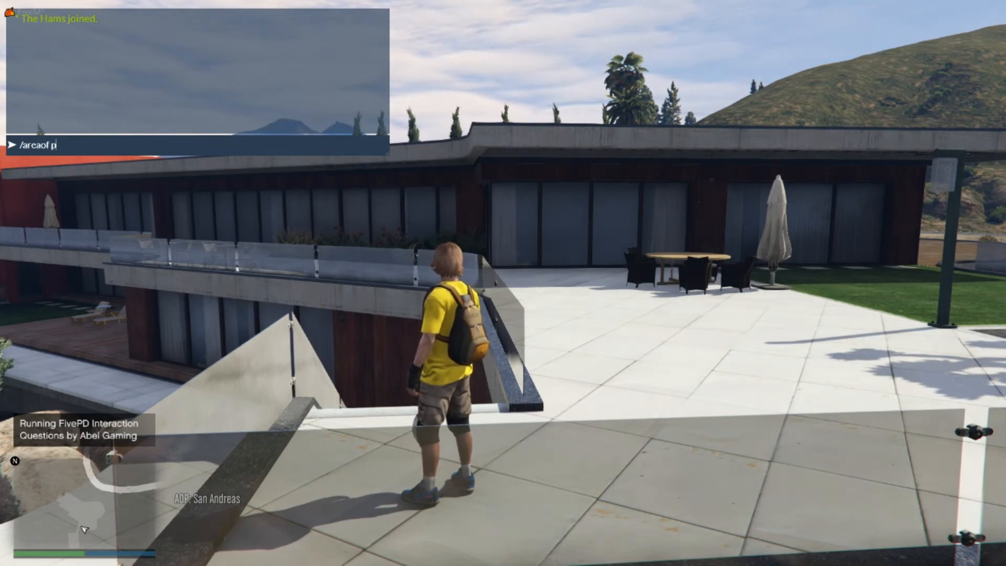
pyautogui.write('lay')
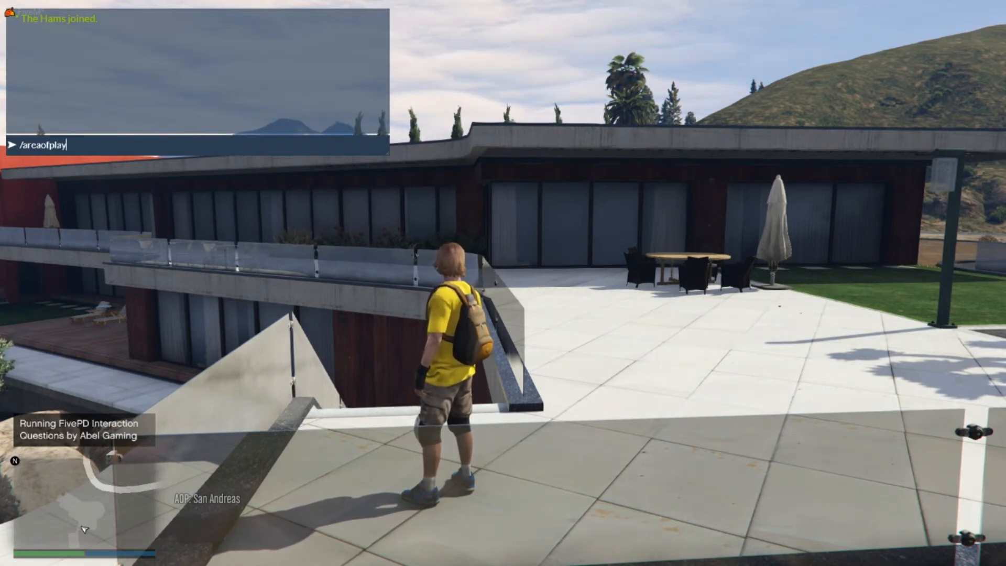
pyautogui.write('los')
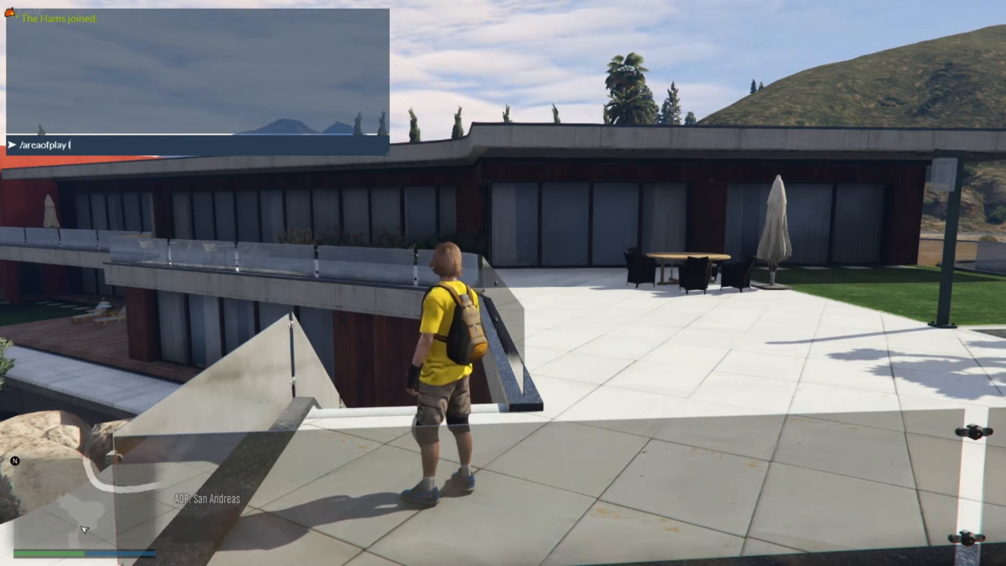
pyautogui.write('Los Sa')
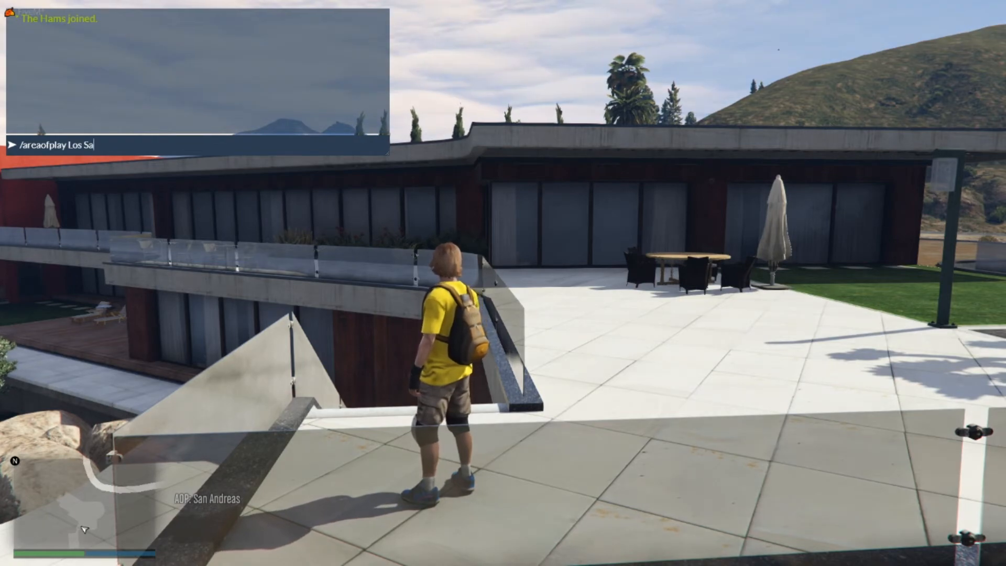
pyautogui.press('Enter')
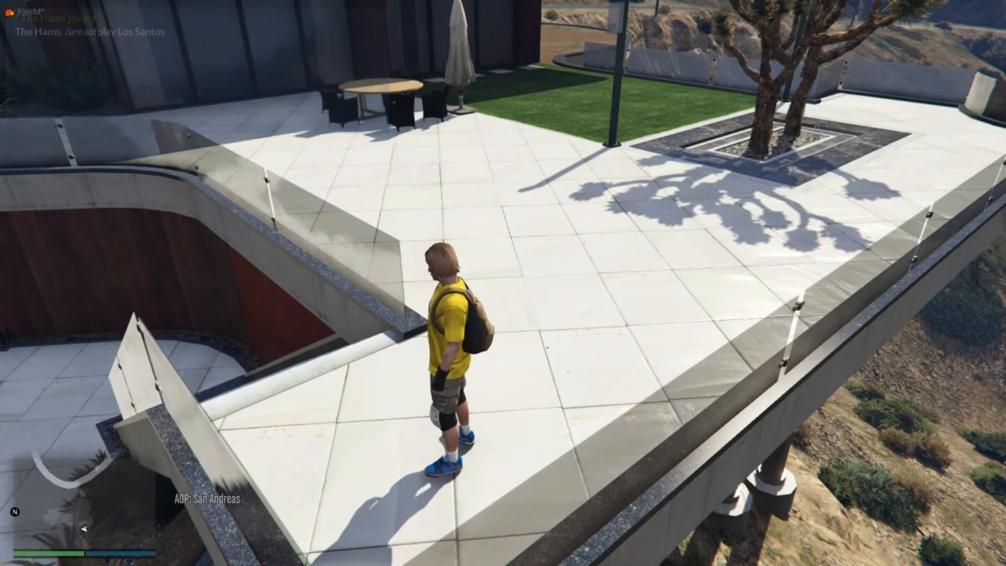
pyautogui.click(11, 556)
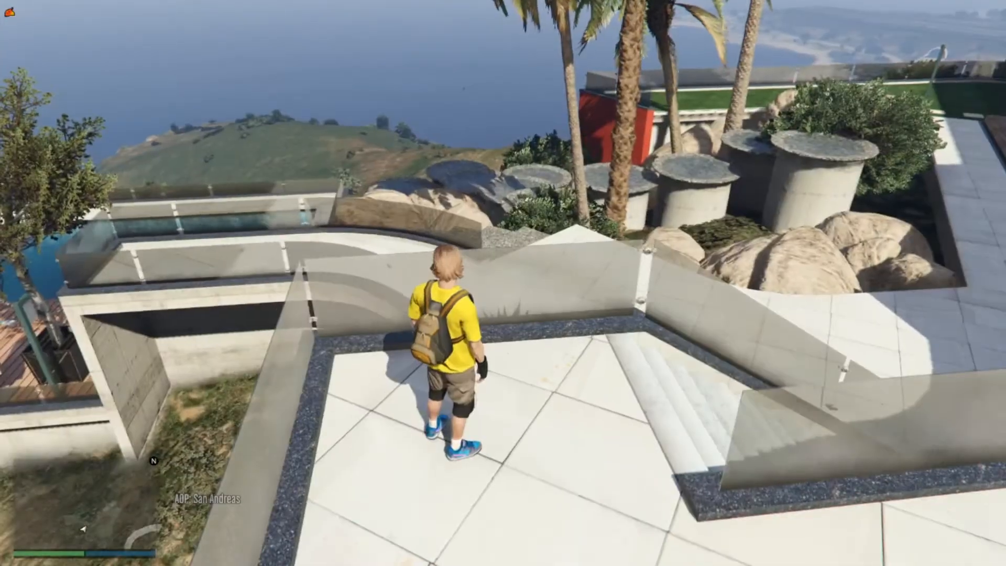
# Send '/aop Los Santos' in chat to set the area of play to Los Santos.
pyautogui.press('t')
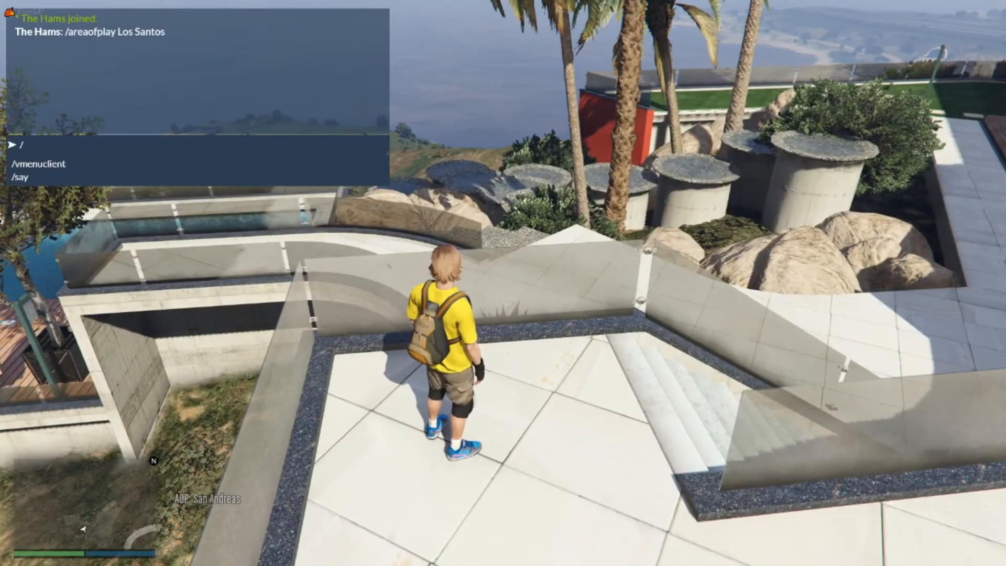
pyautogui.write('aop Los s')
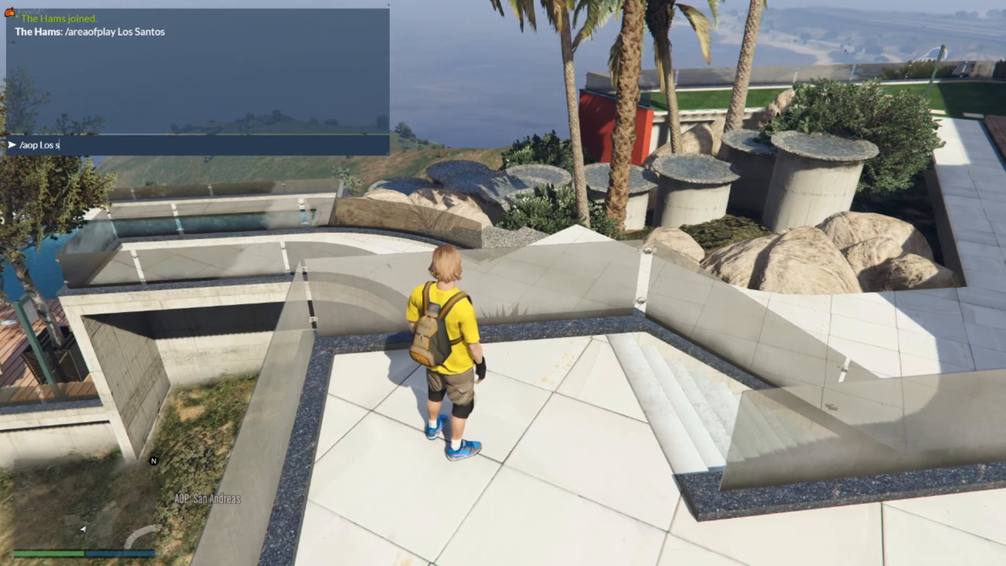
pyautogui.write('ato')
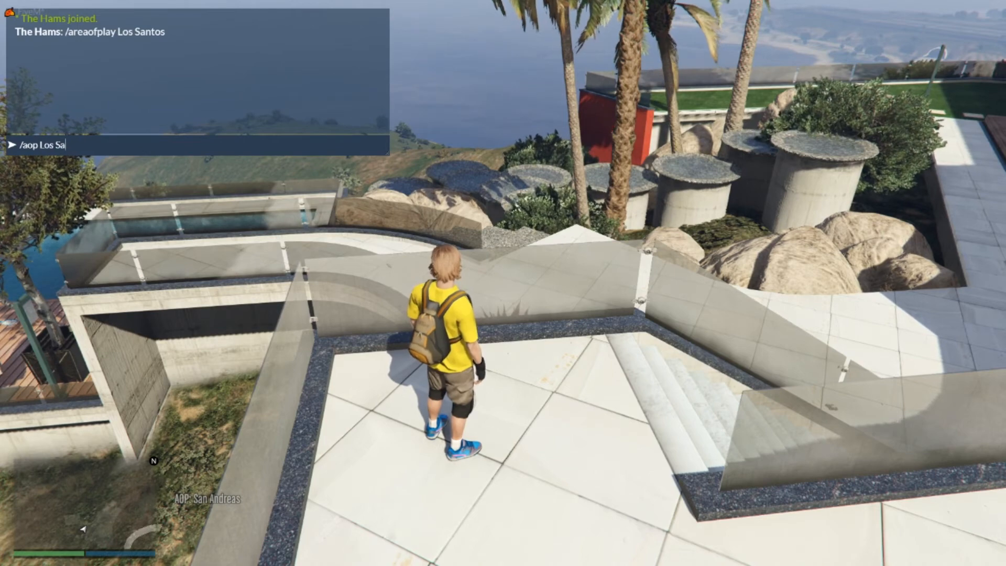
pyautogui.write('ntos')
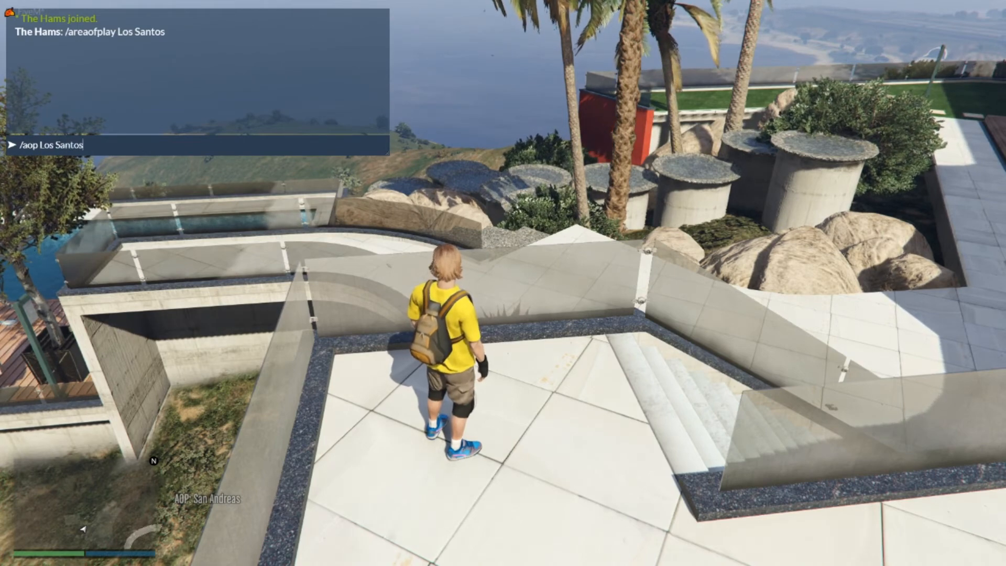
pyautogui.press('enter')
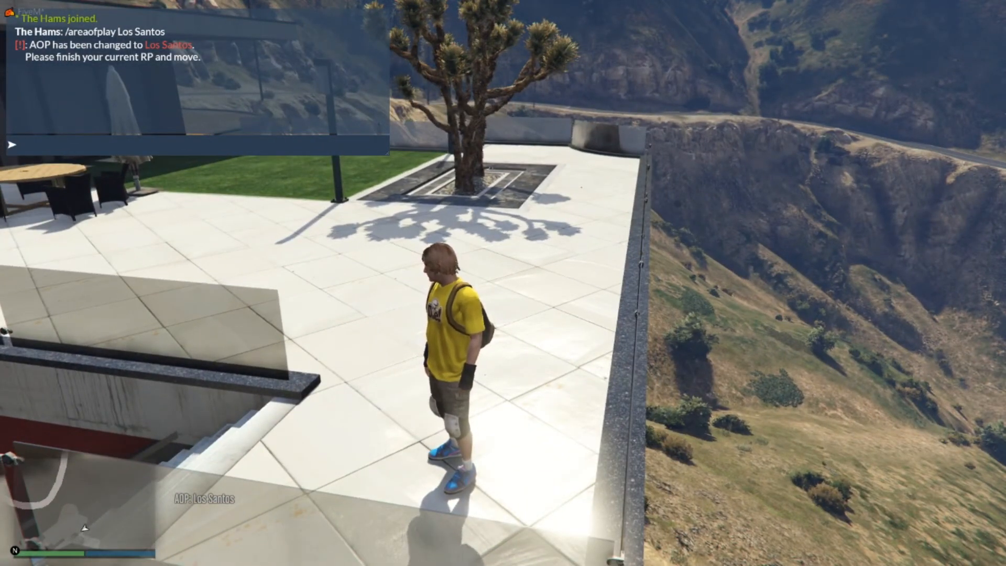
# Type '/aop Blaine County' into chat without sending it.
pyautogui.write('/')
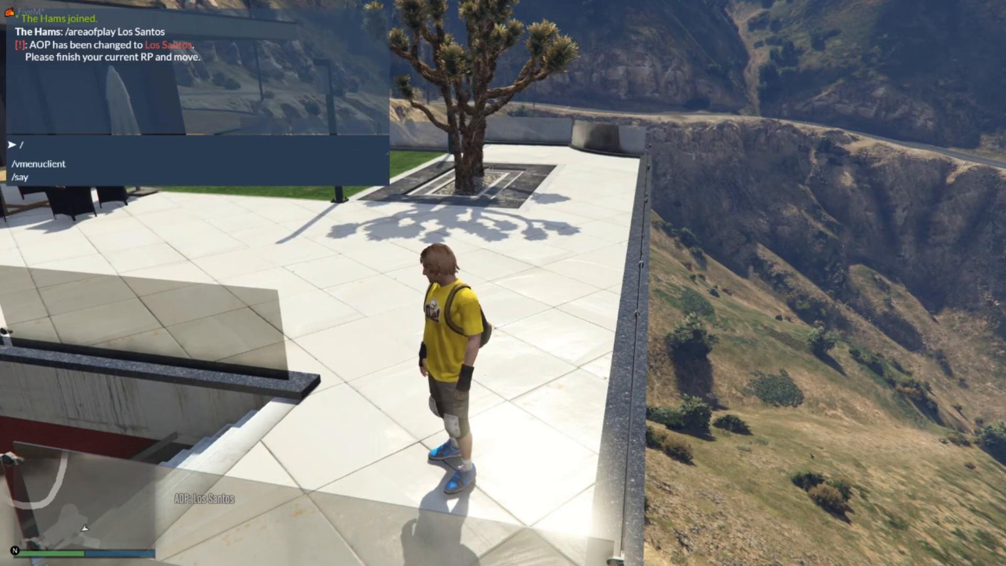
pyautogui.write('aop')
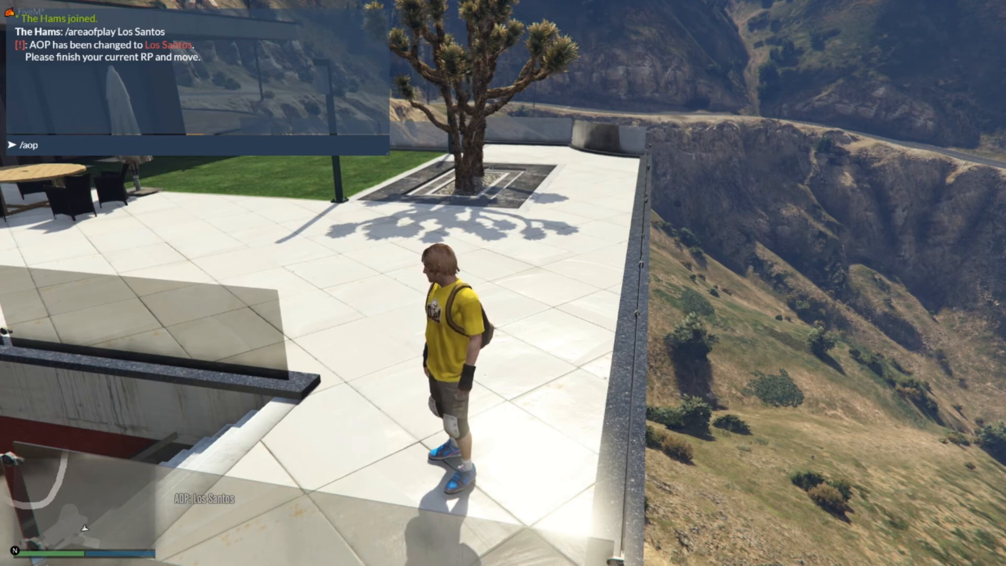
pyautogui.write('B')
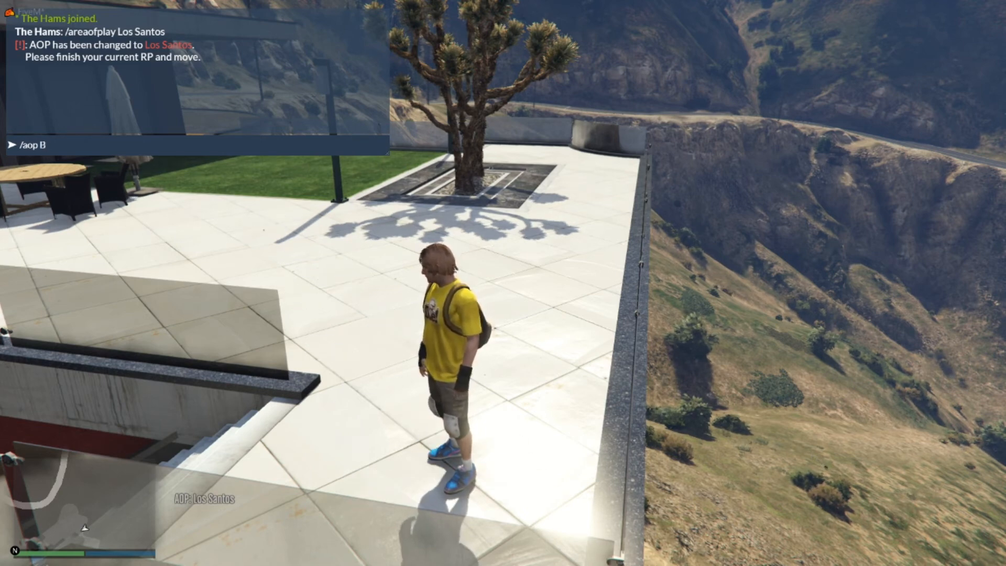
pyautogui.write('laine')
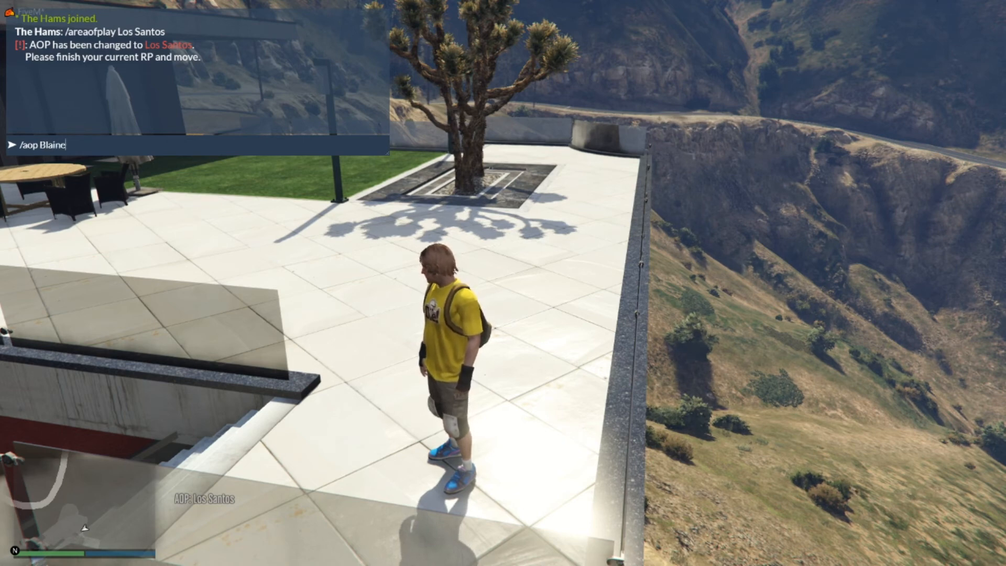
pyautogui.write('cou')
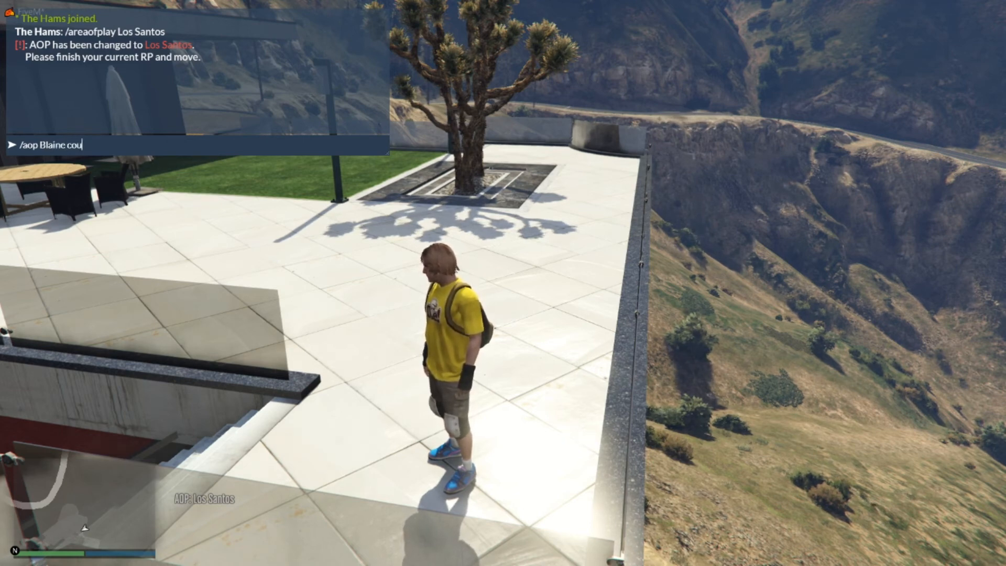
pyautogui.write('nt')
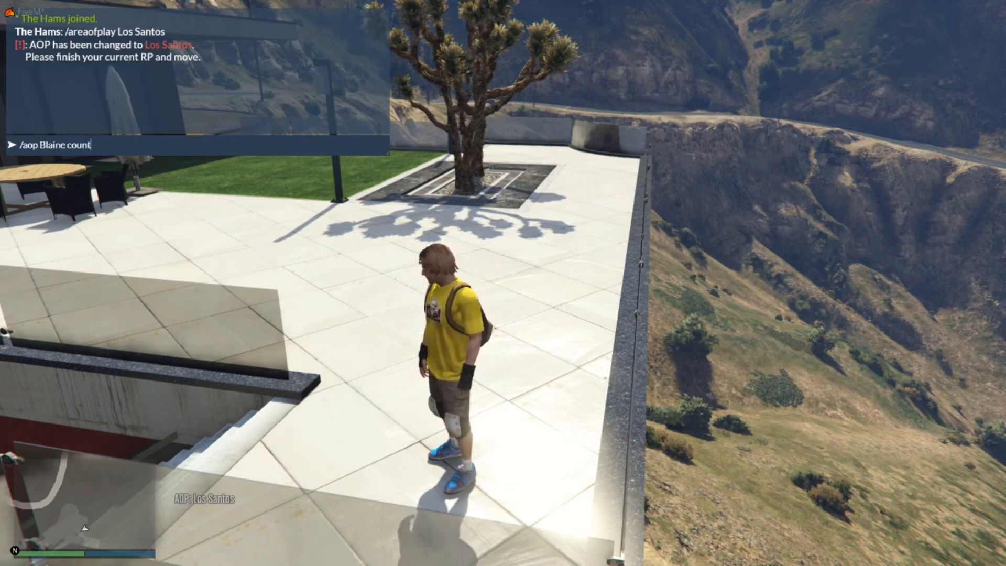